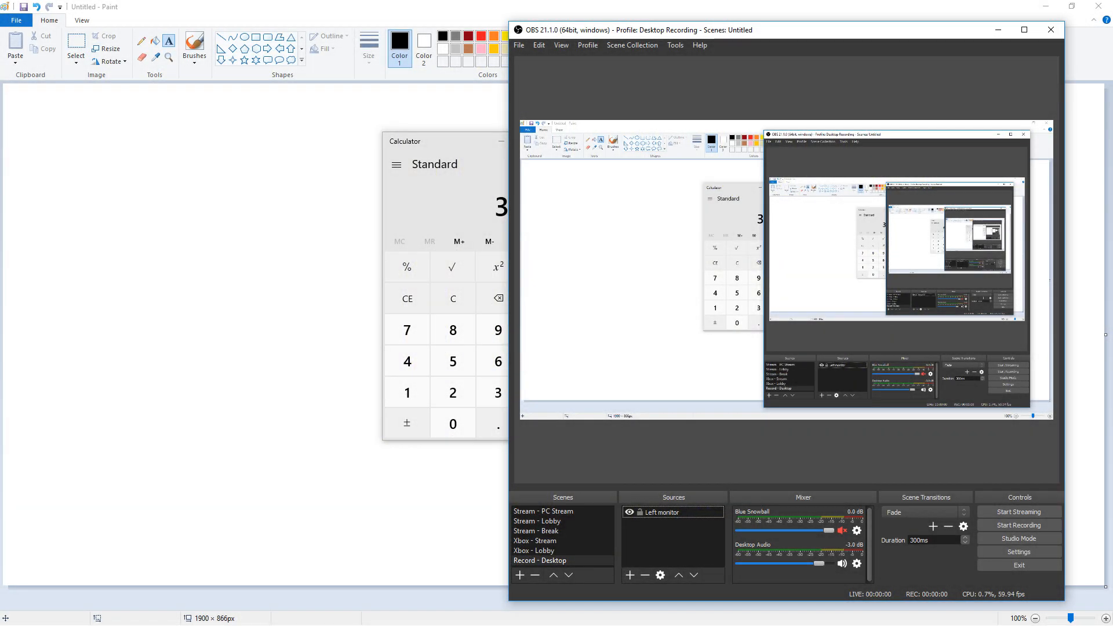
mouse_move(1049, 470)
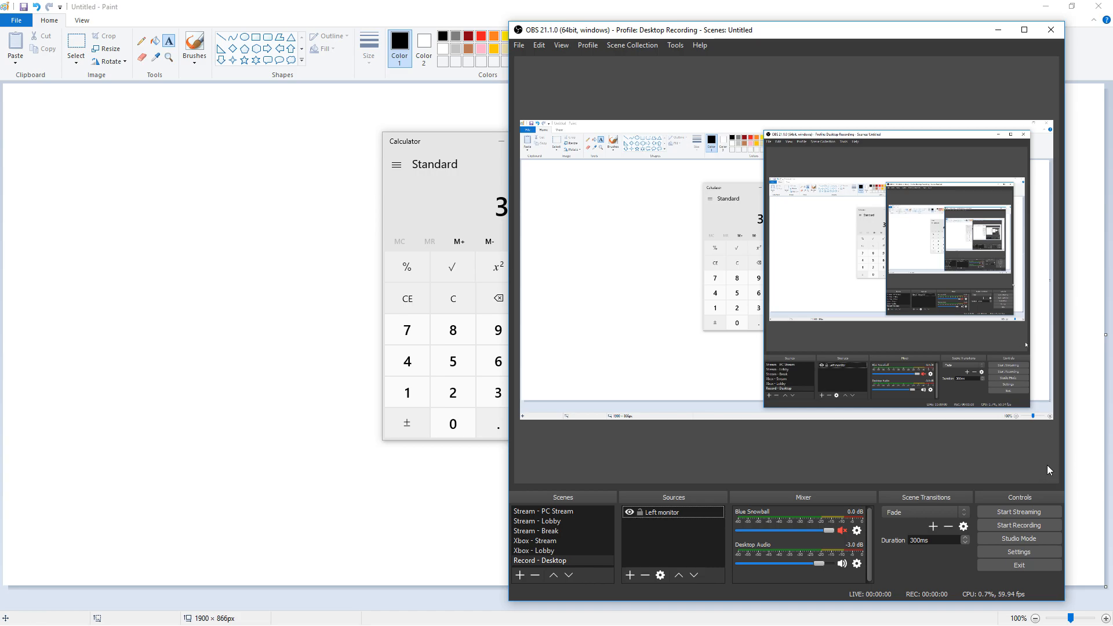
mouse_move(924, 458)
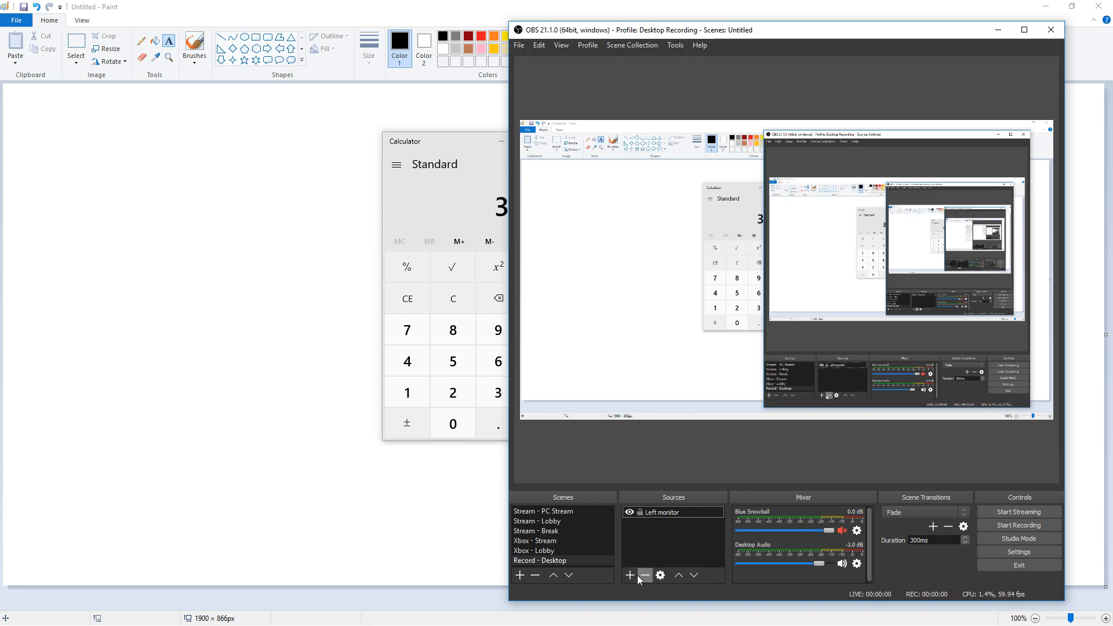
Create a new Display Capture source named "middle".
left_click(628, 576)
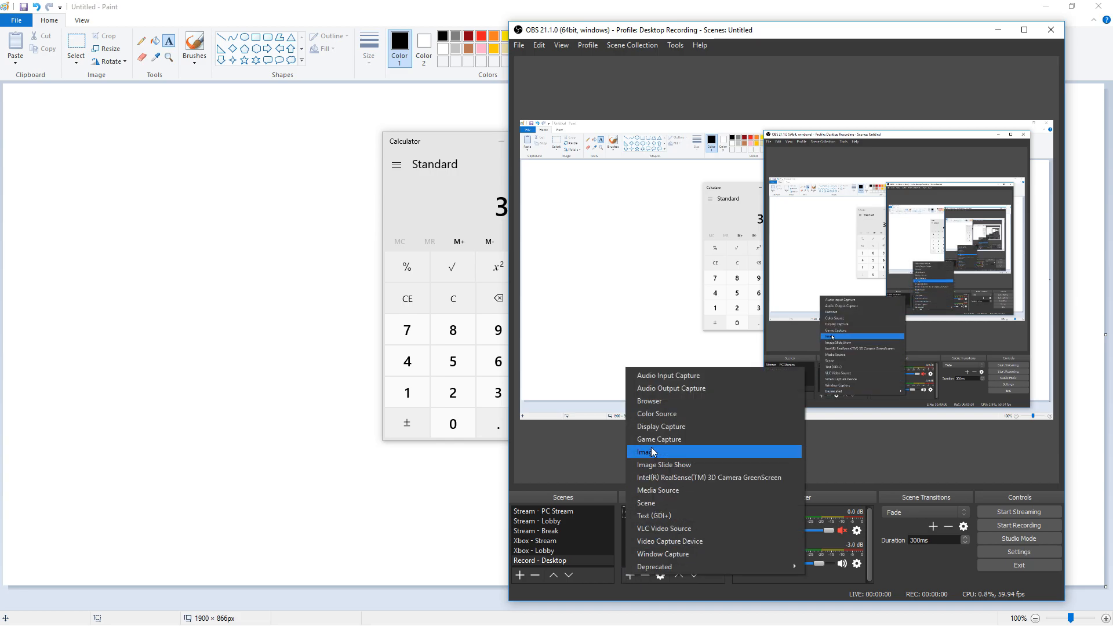
mouse_move(666, 426)
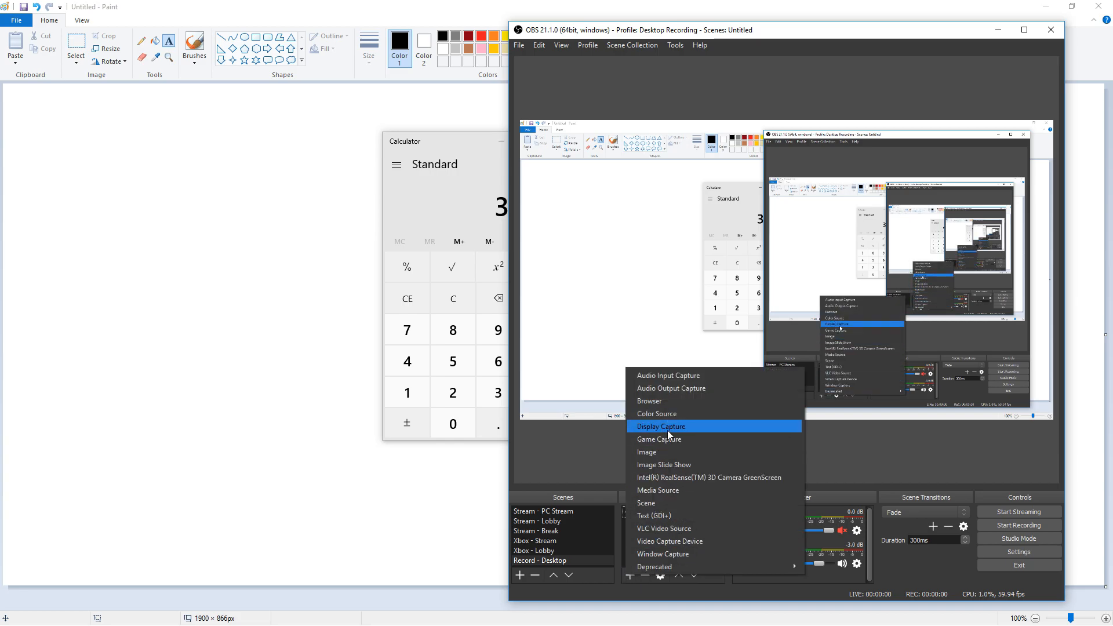
left_click(662, 425)
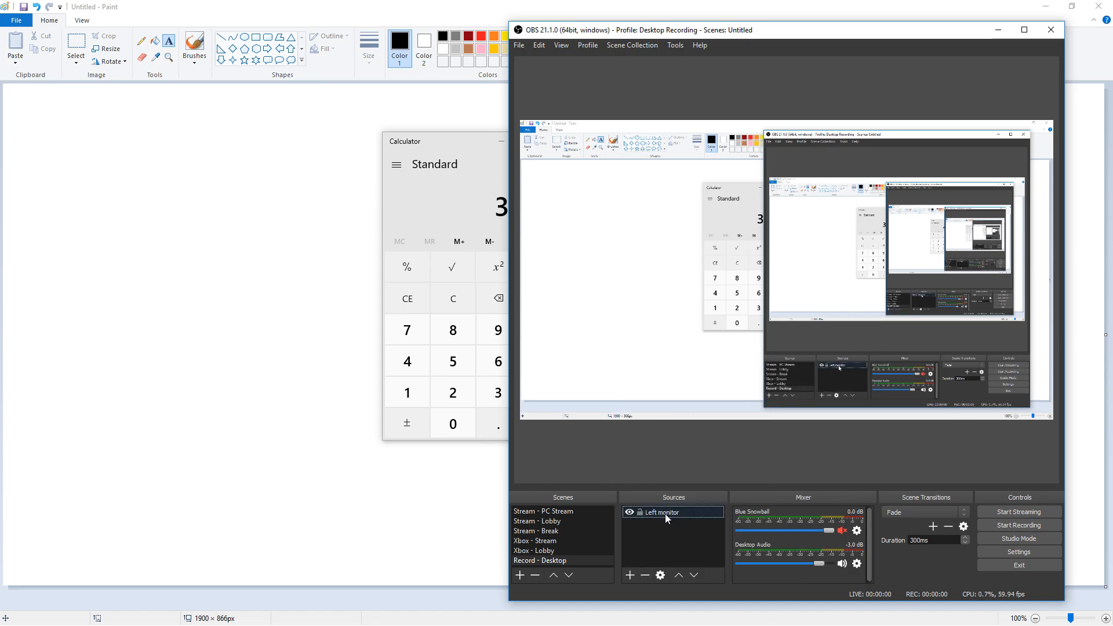
left_click(628, 575)
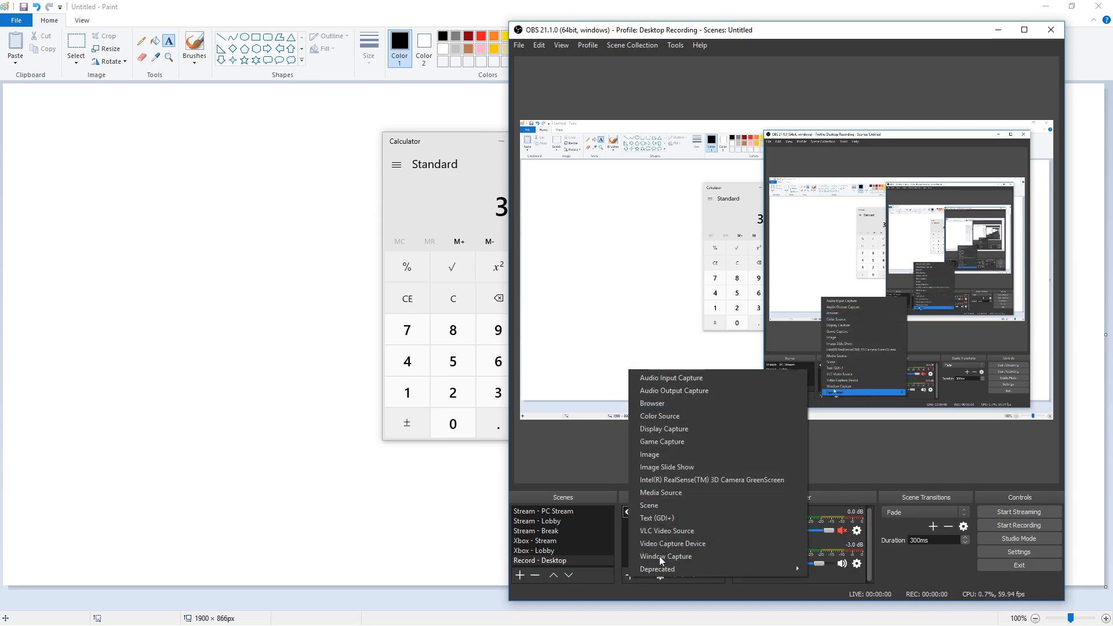
left_click(664, 429)
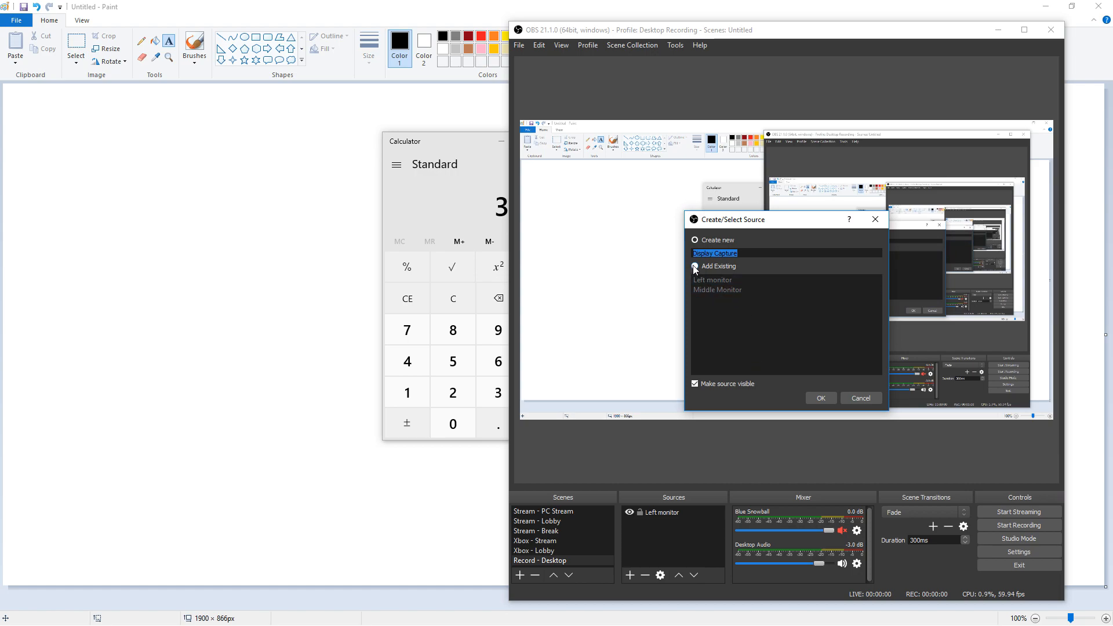
mouse_move(645, 250)
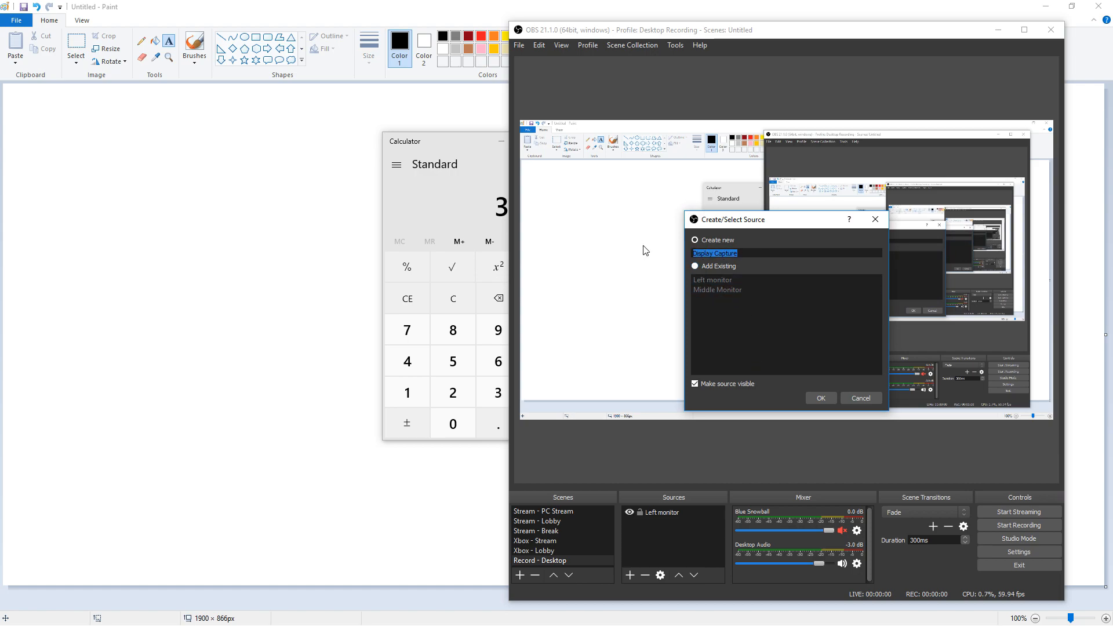
type("middle")
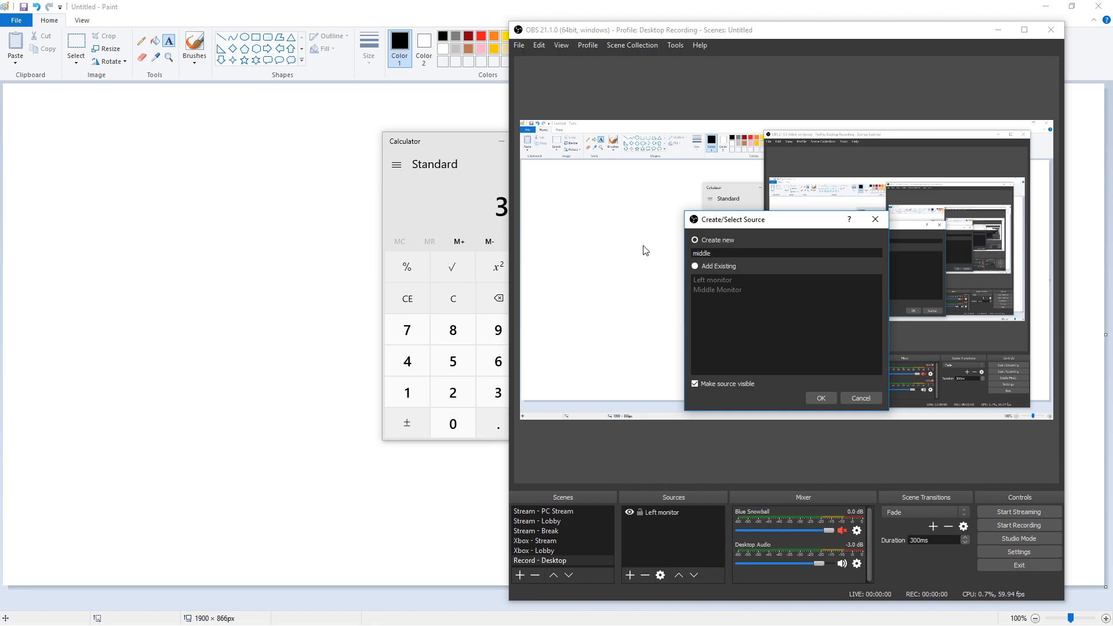
left_click(820, 398)
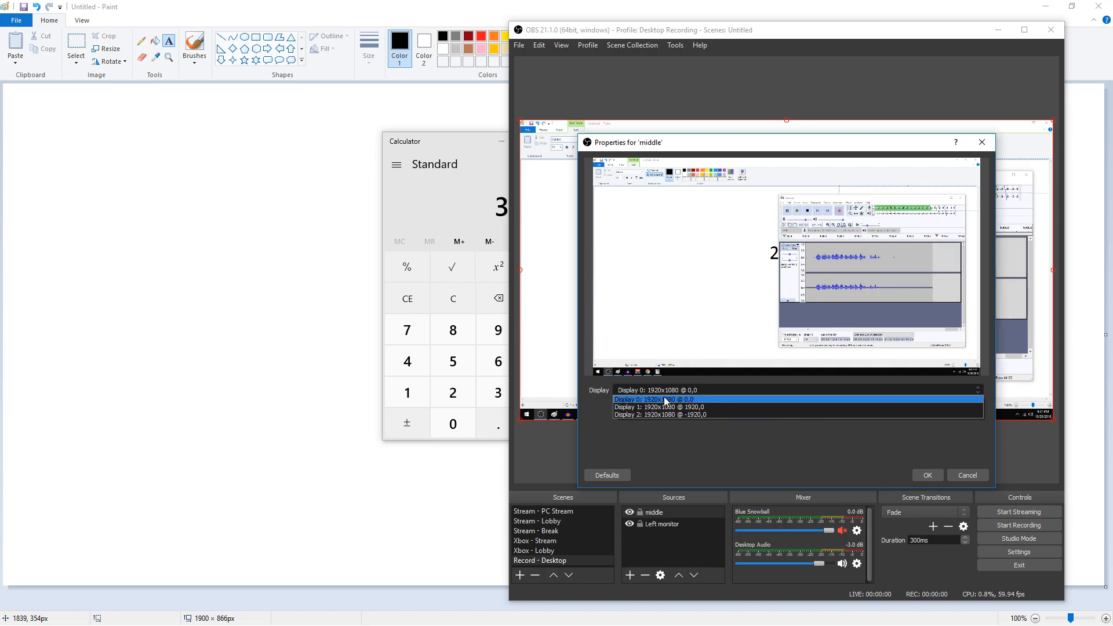
Set the middle source to capture Display 0 and accept its settings.
left_click(658, 390)
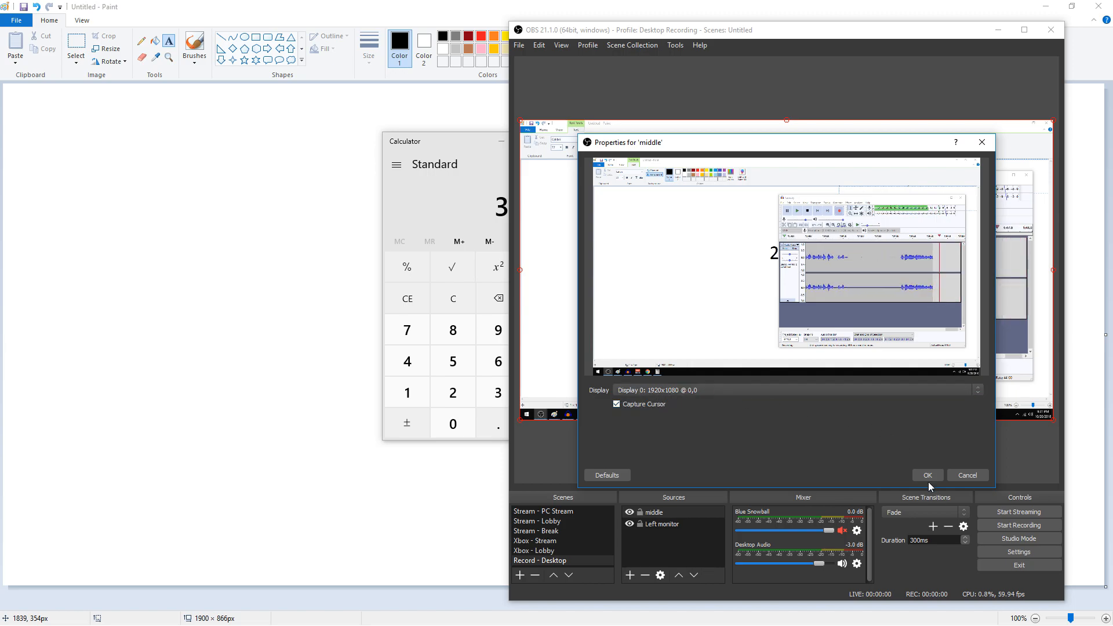
left_click(926, 475)
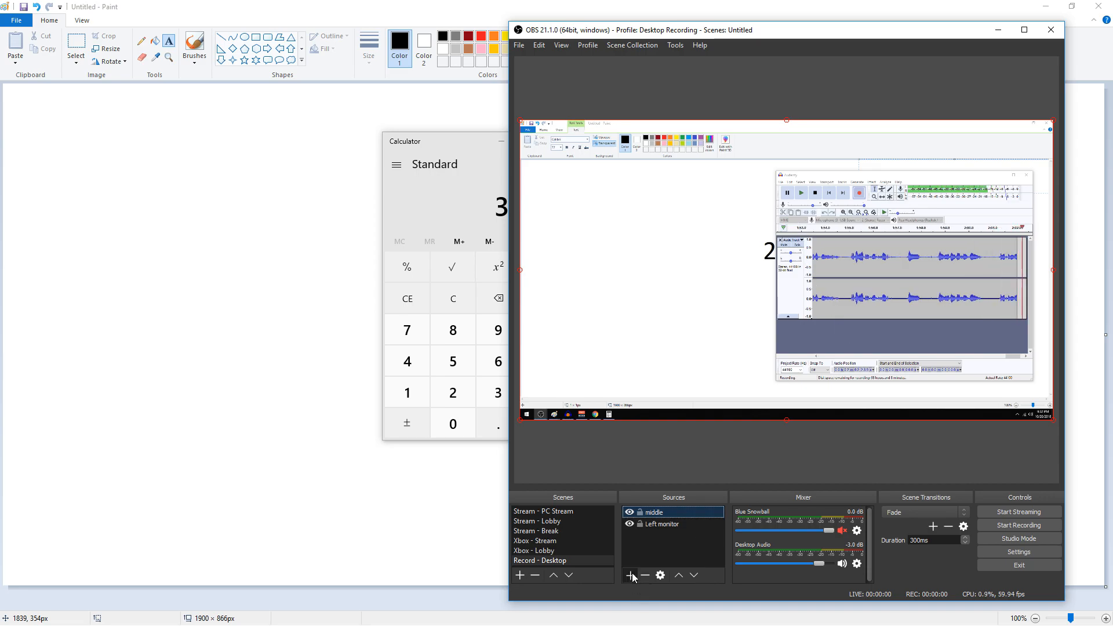
Add a third Display Capture source named "right" capturing Display 1, then head to Settings.
left_click(629, 575)
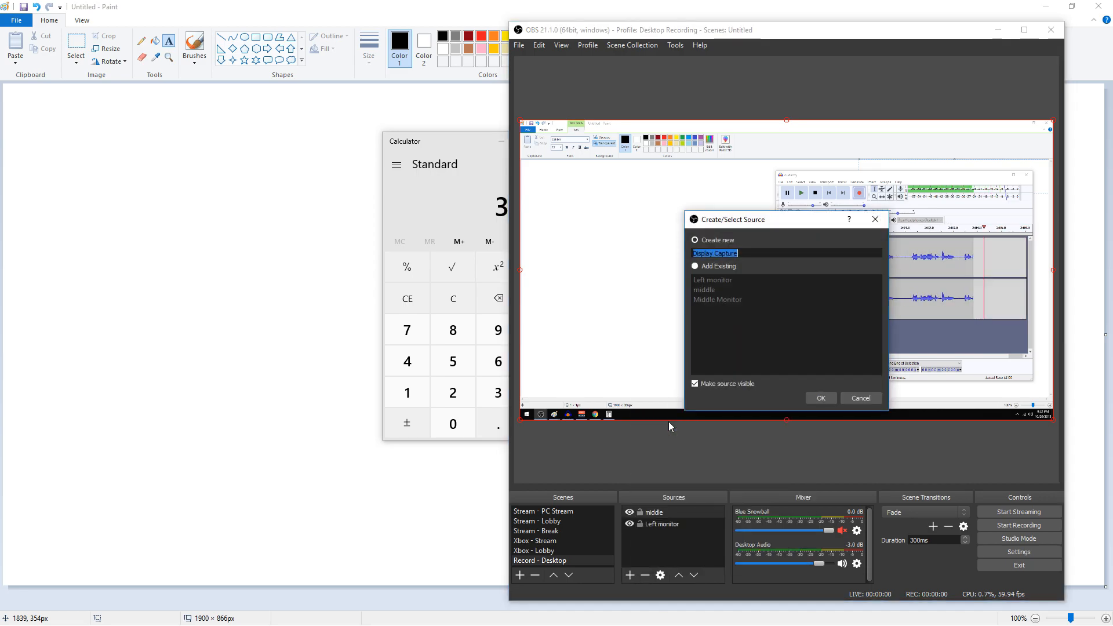
type("right")
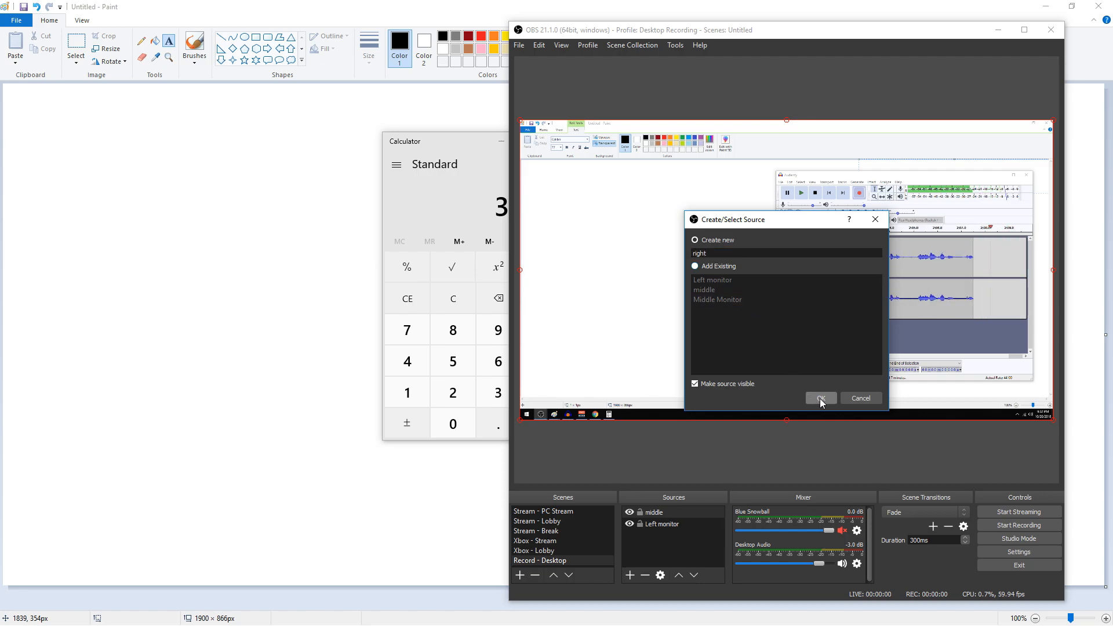
left_click(819, 398)
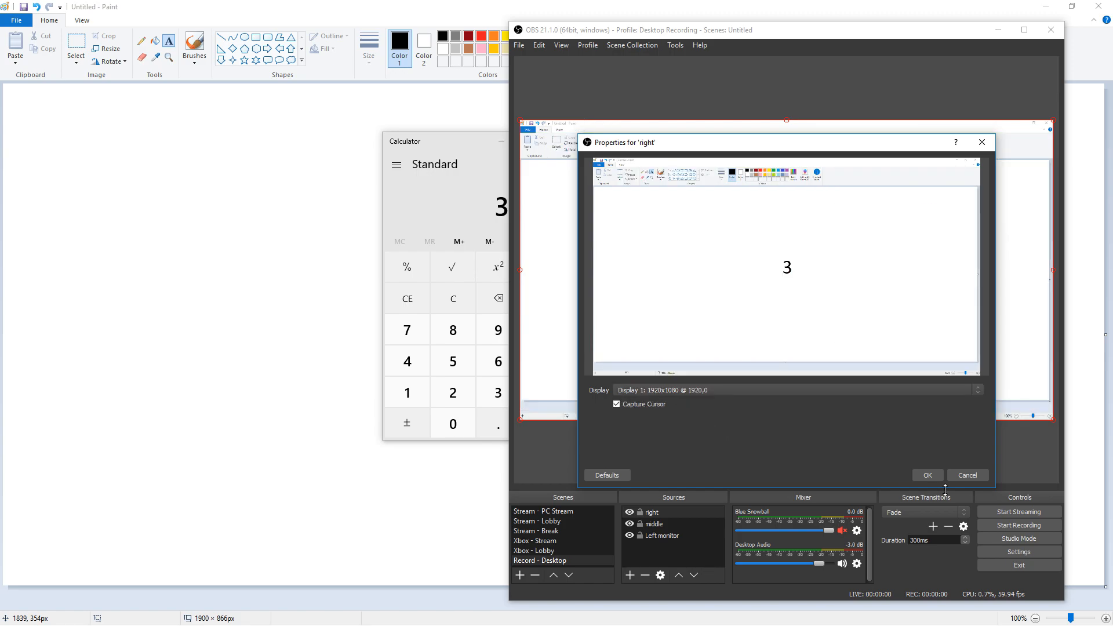
left_click(926, 475)
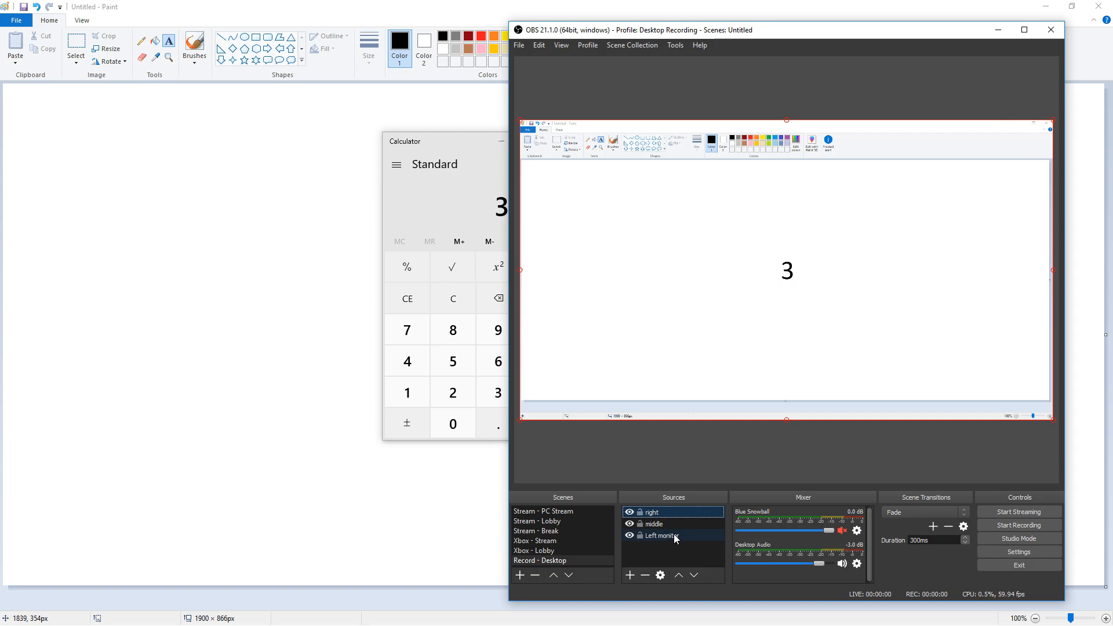
left_click(1018, 552)
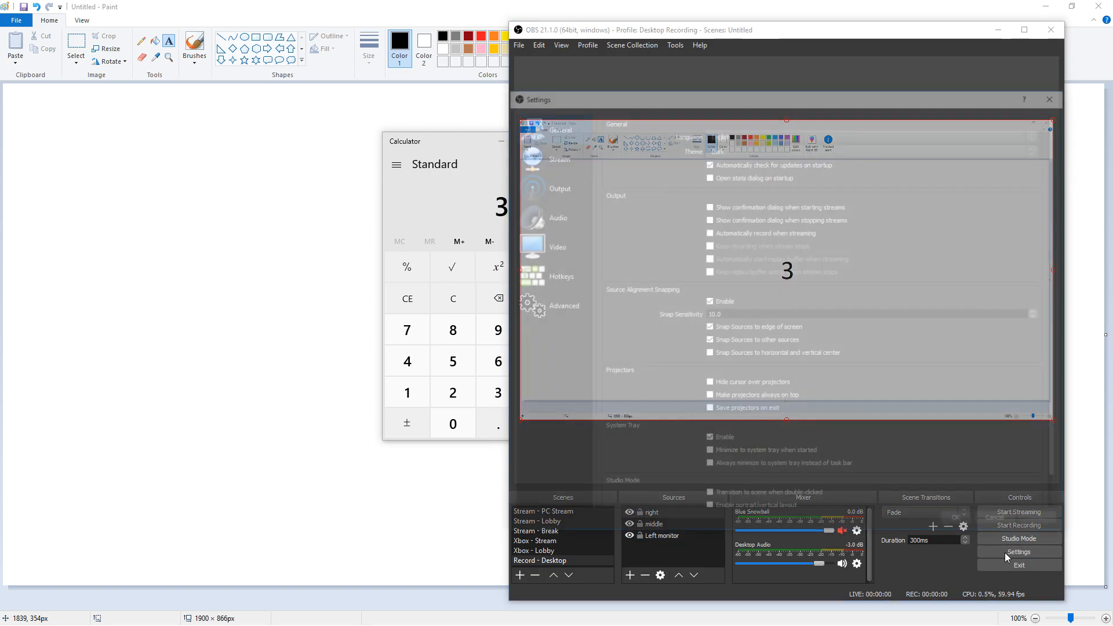
Set base canvas and output resolutions to 5760x1080 (1920 x 3) in Video settings and apply.
left_click(559, 247)
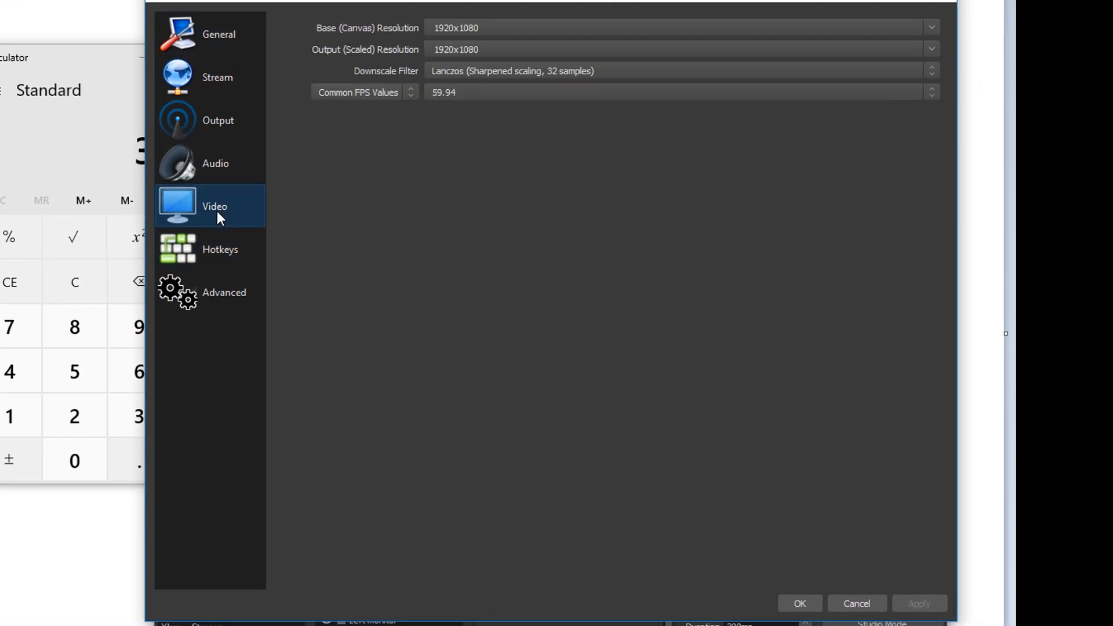
mouse_move(369, 28)
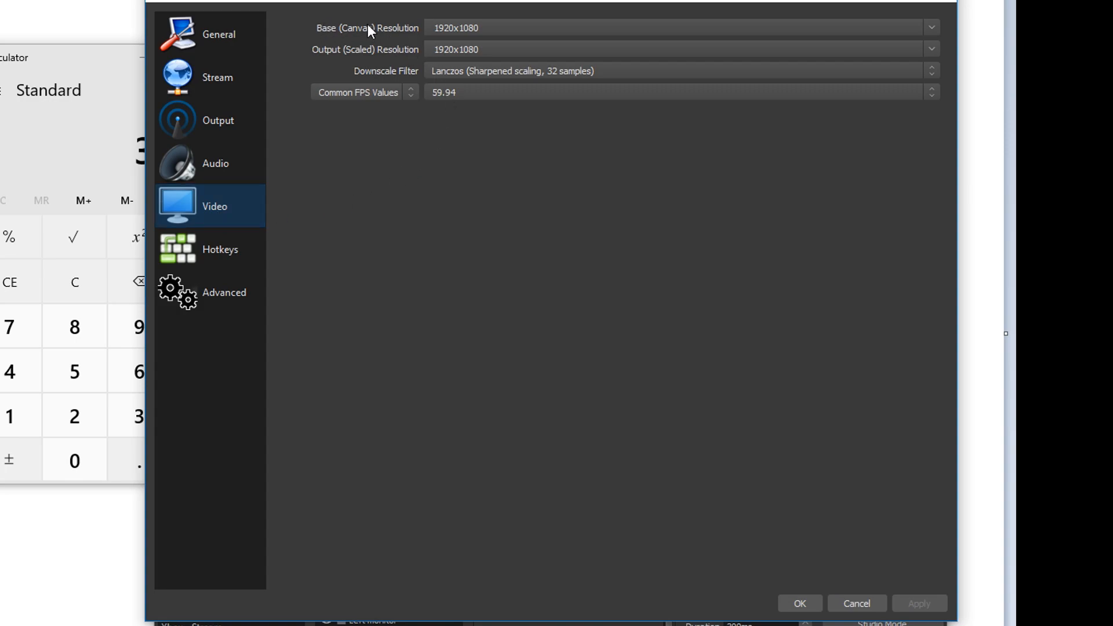
double_click(445, 28)
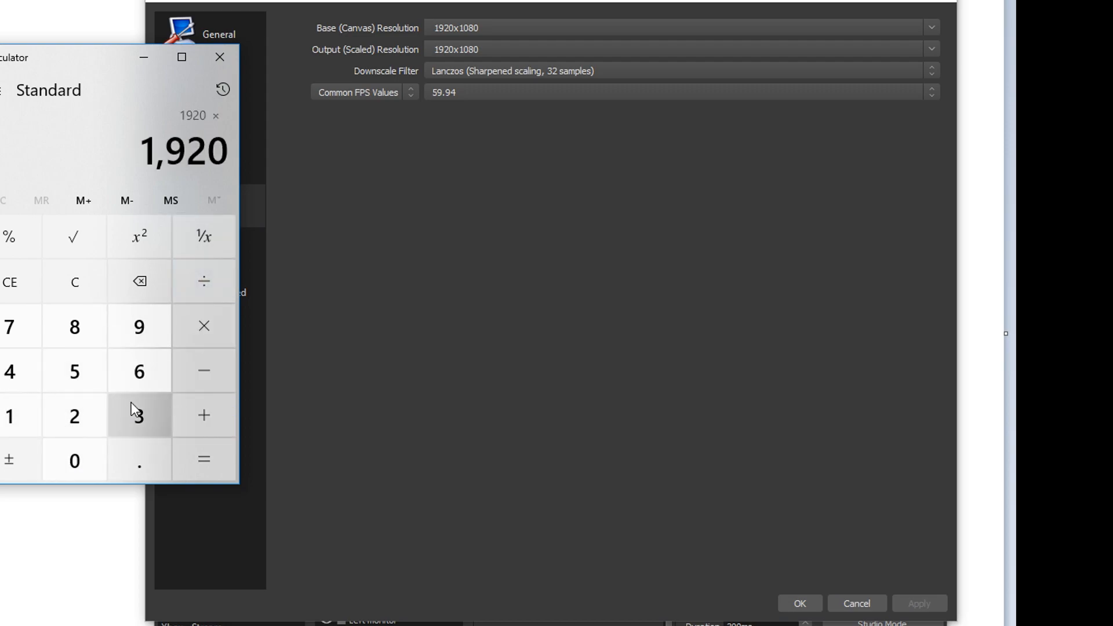
left_click(139, 415)
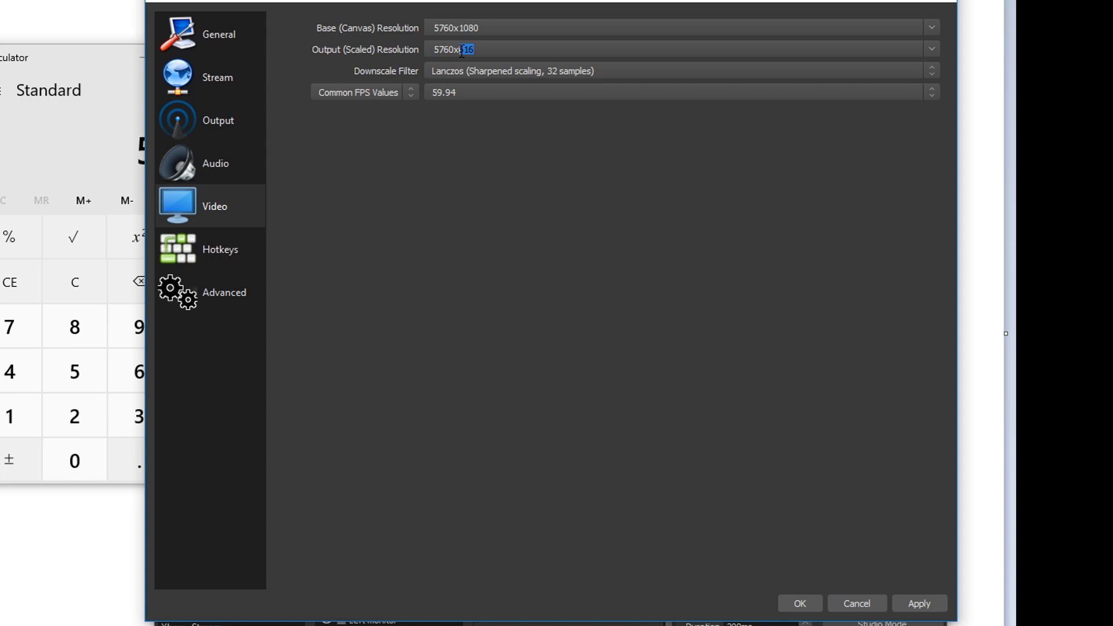
type("1080")
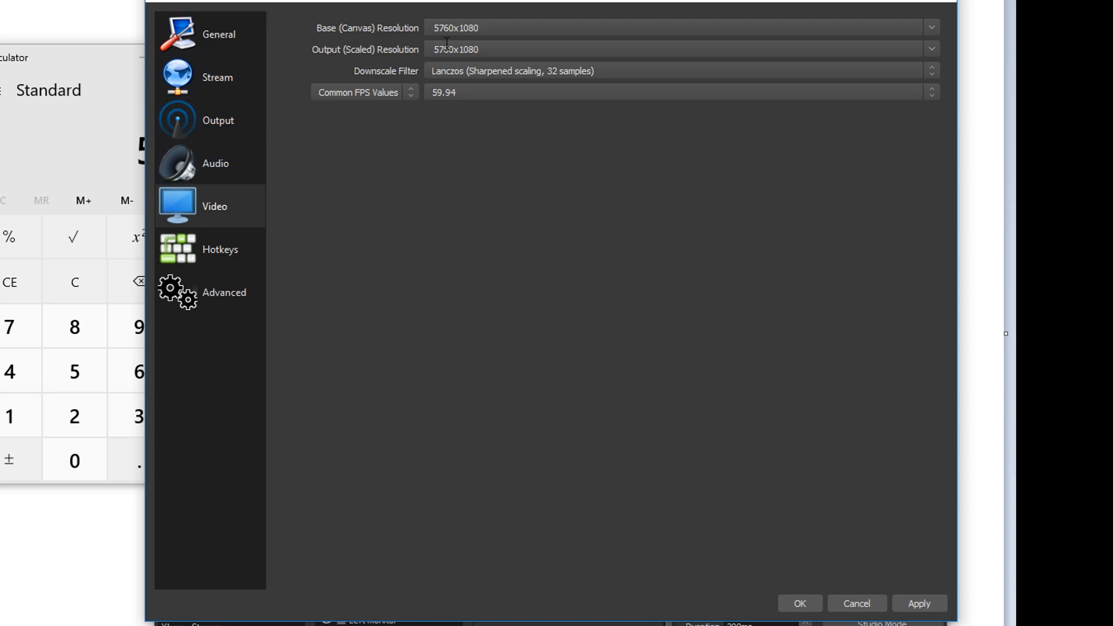
left_click(919, 603)
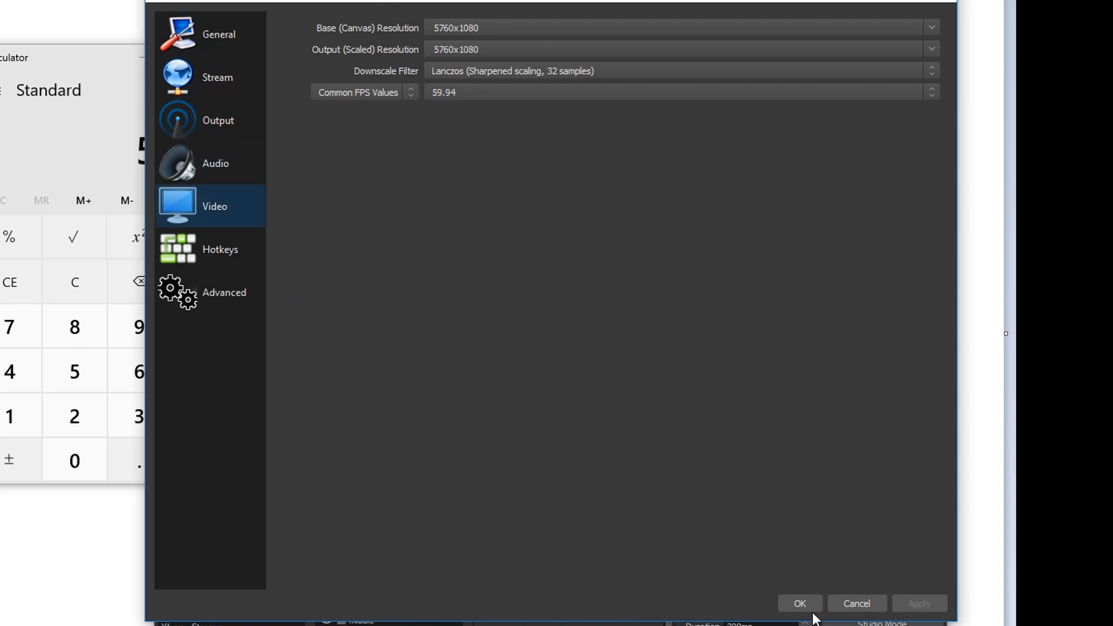
Close Settings and toggle Left monitor and middle visibility so all three captures show side by side.
left_click(799, 603)
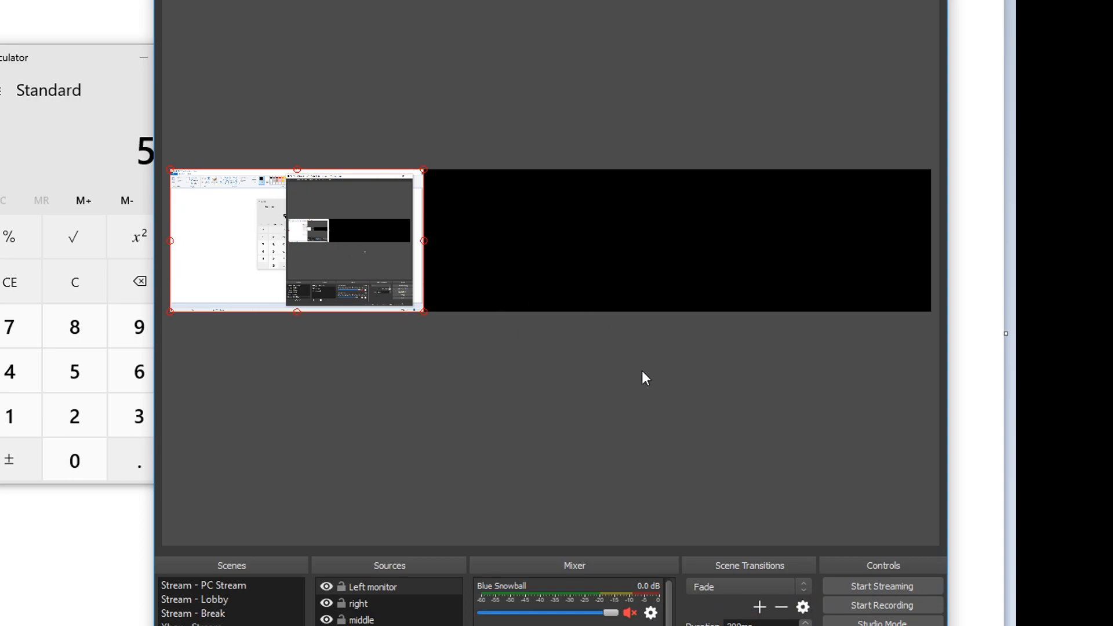
mouse_move(870, 259)
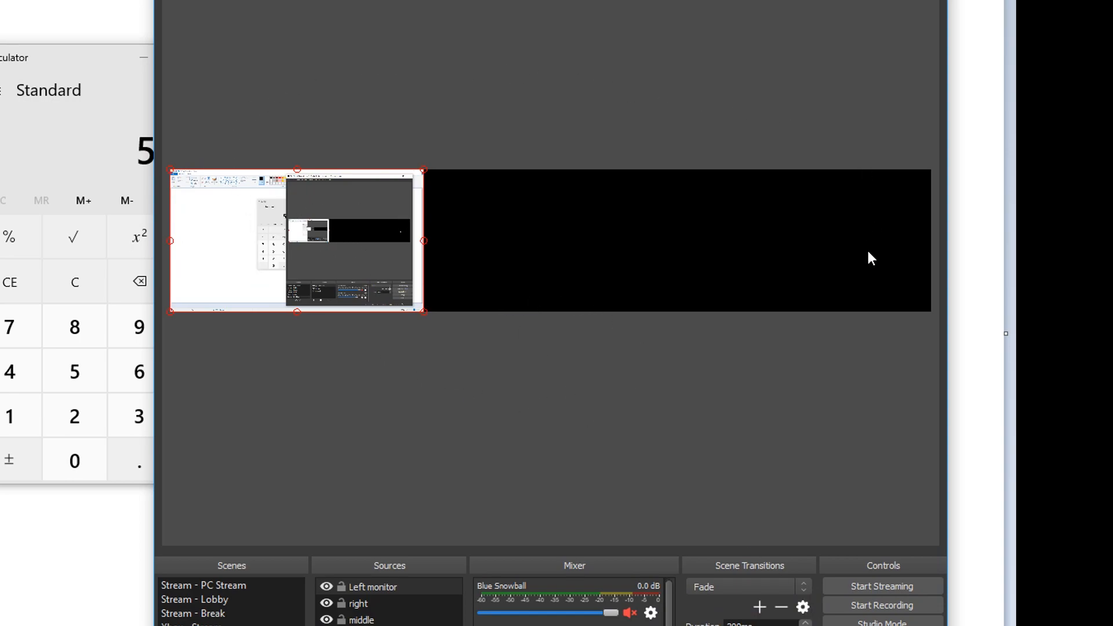
mouse_move(477, 255)
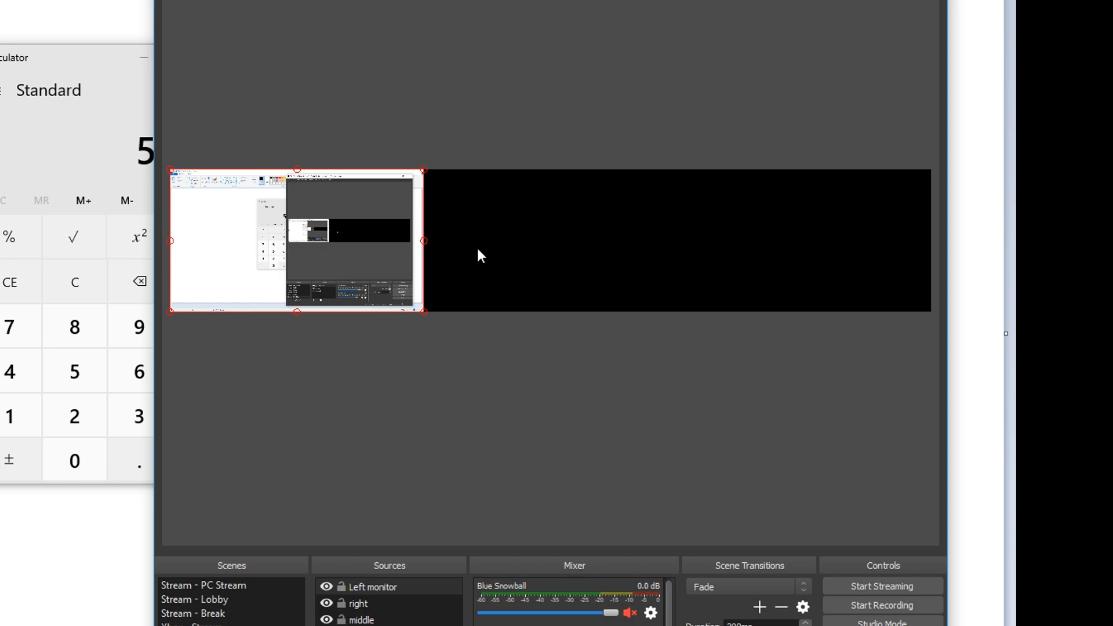
left_click(359, 603)
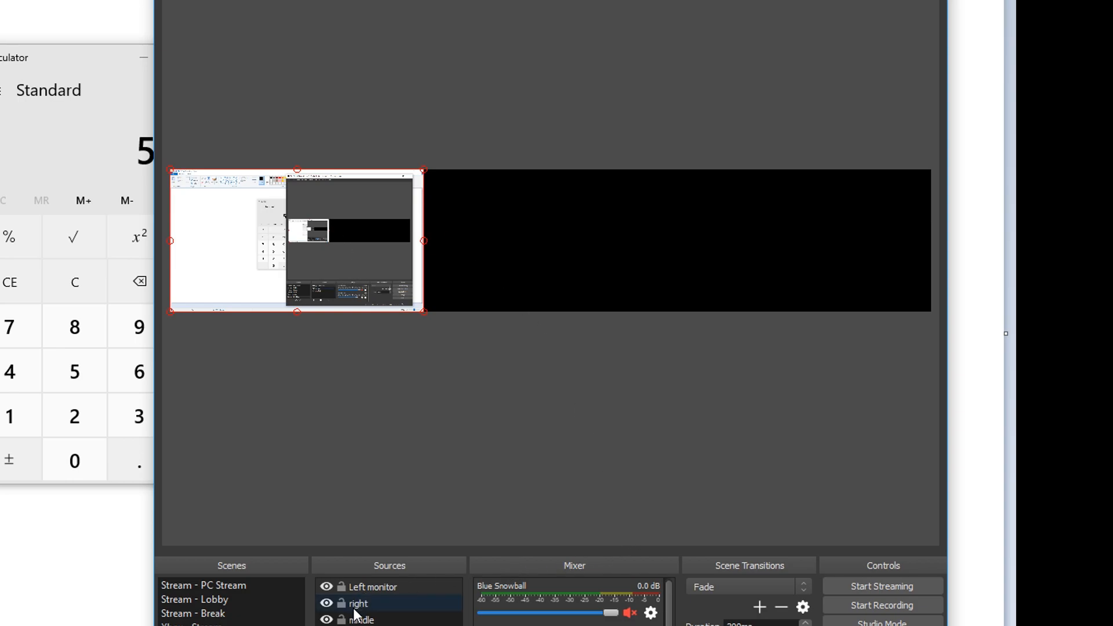
left_click(372, 587)
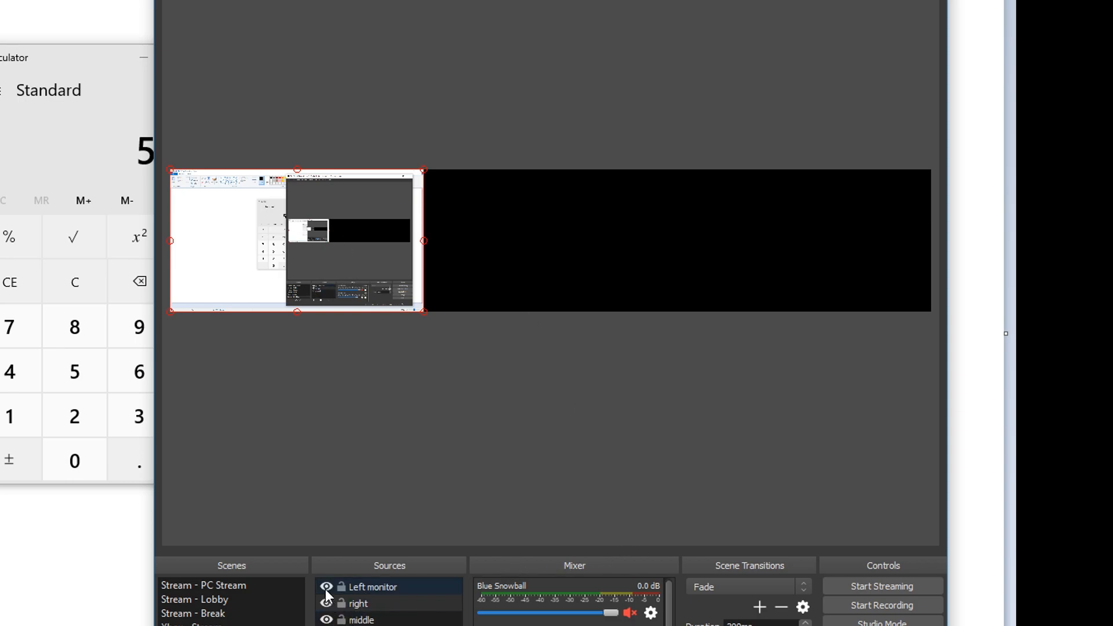
left_click(326, 586)
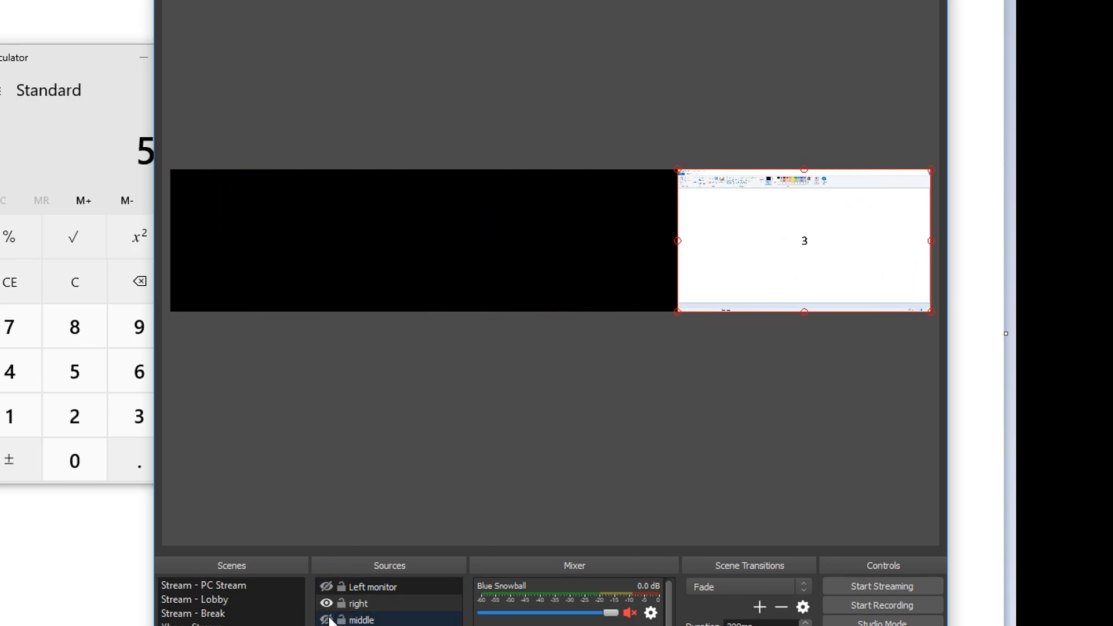
left_click(325, 620)
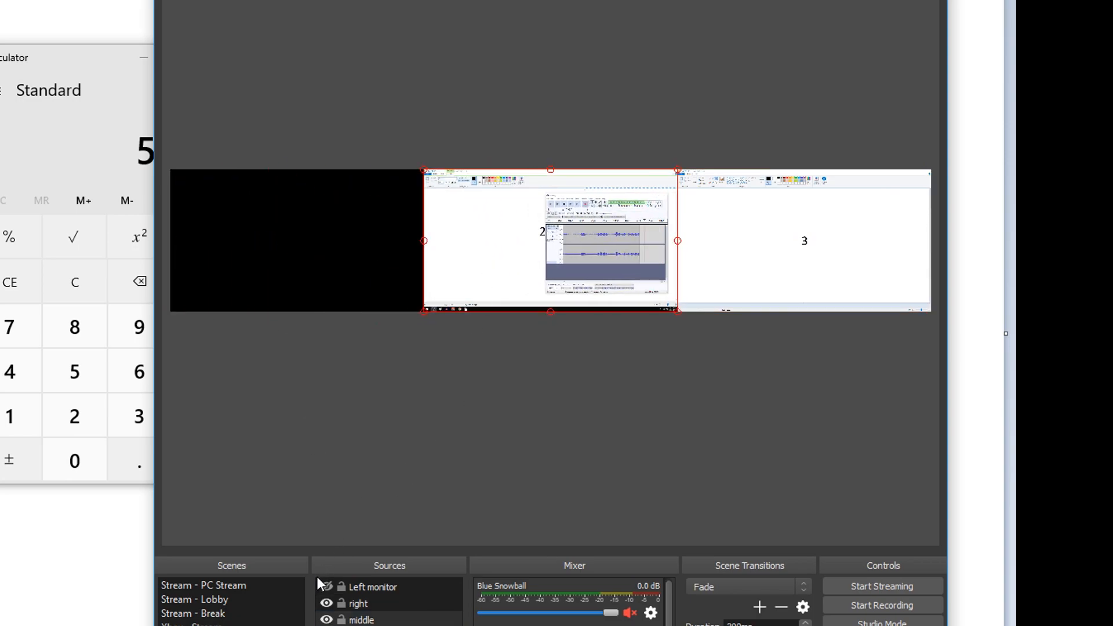
left_click(372, 587)
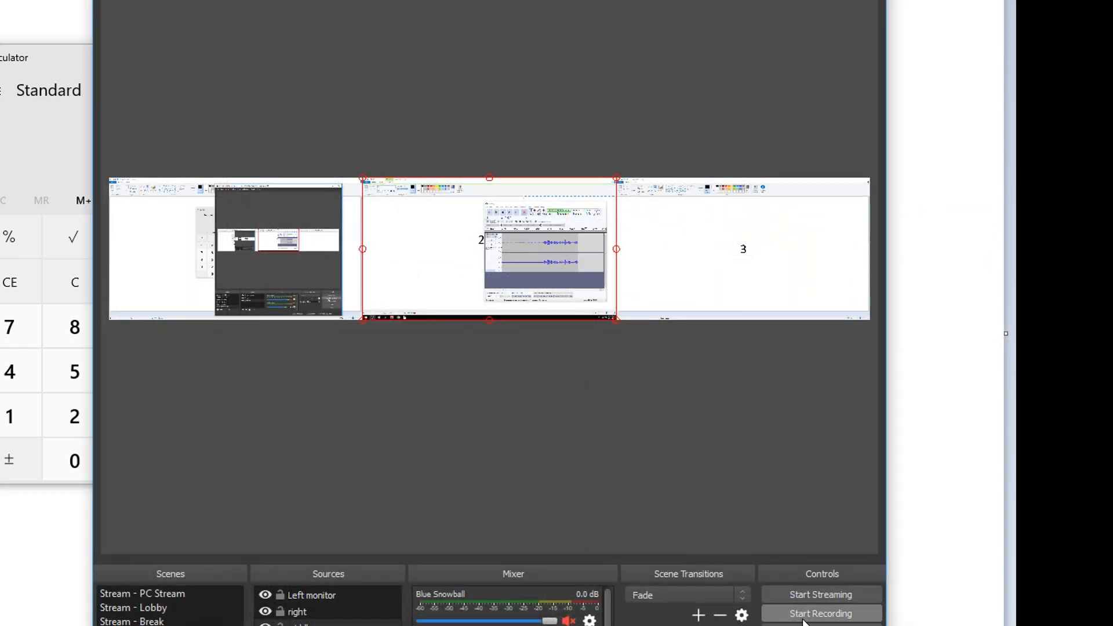
mouse_move(752, 560)
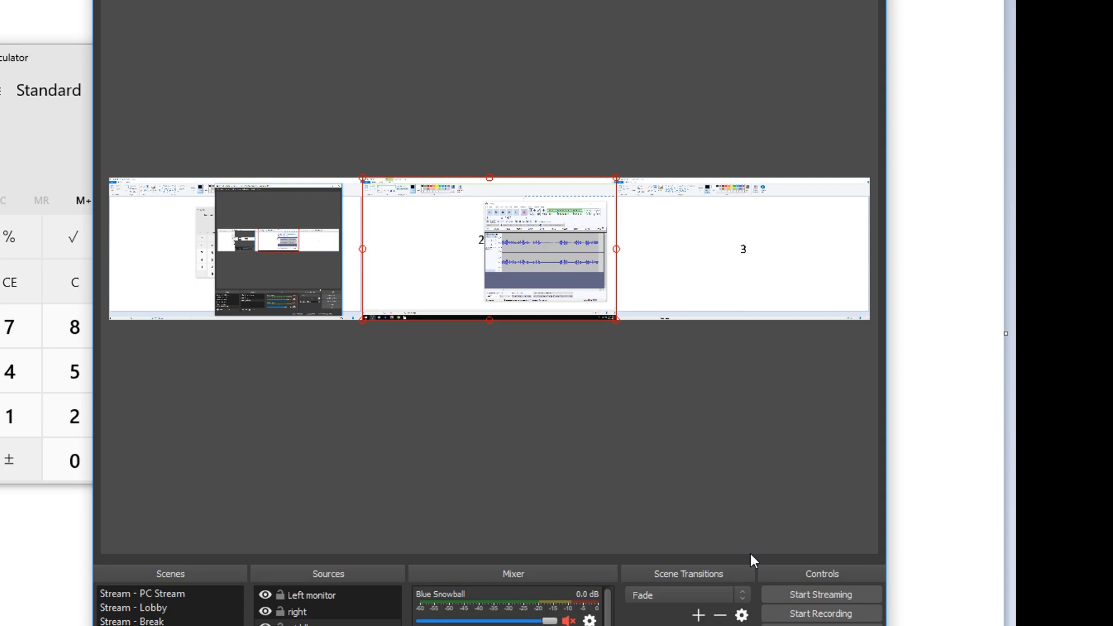